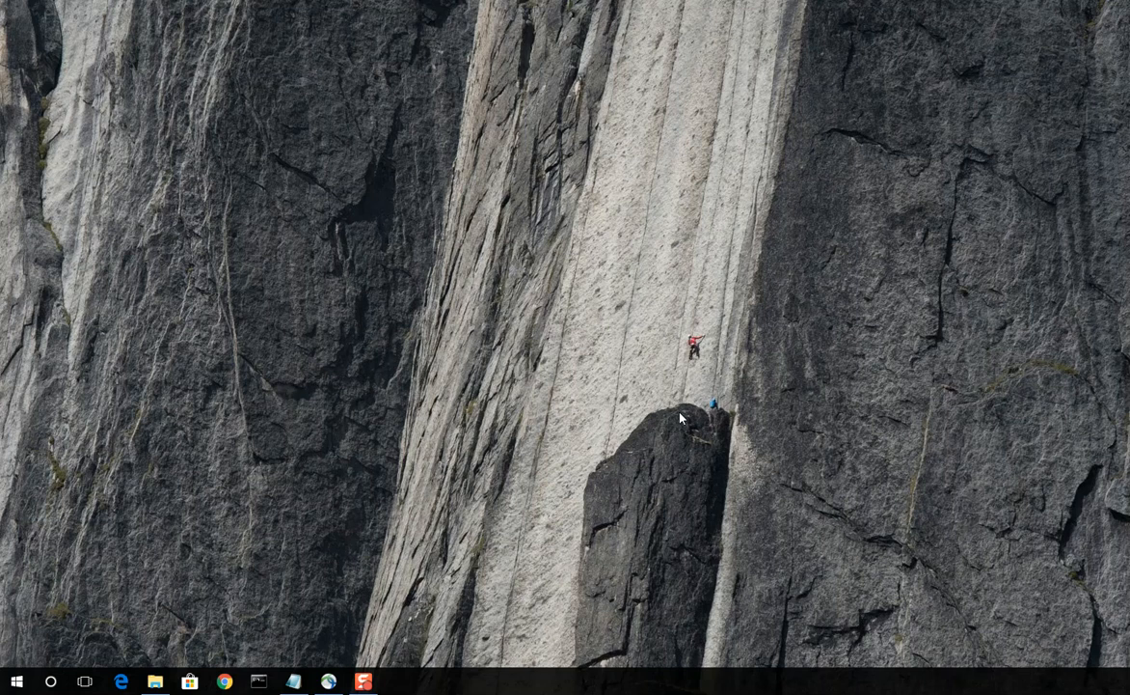
mouse_move(311, 598)
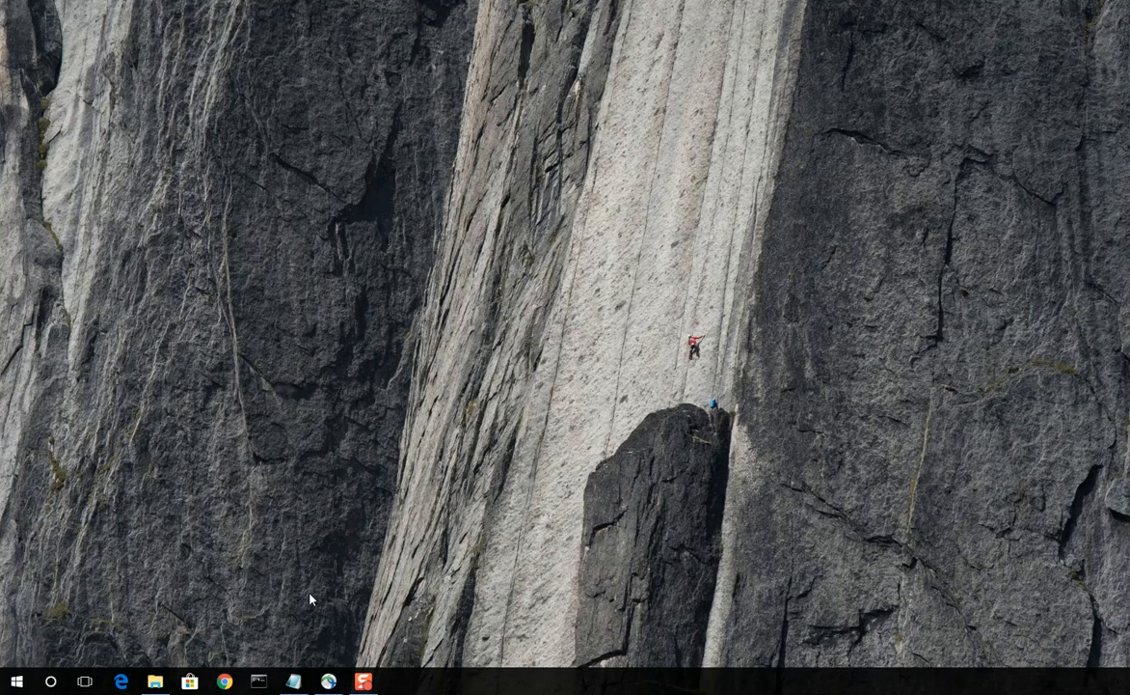
- Launch AnyConnect and enter webvpn2.purdue.edu as the VPN server address
click(328, 681)
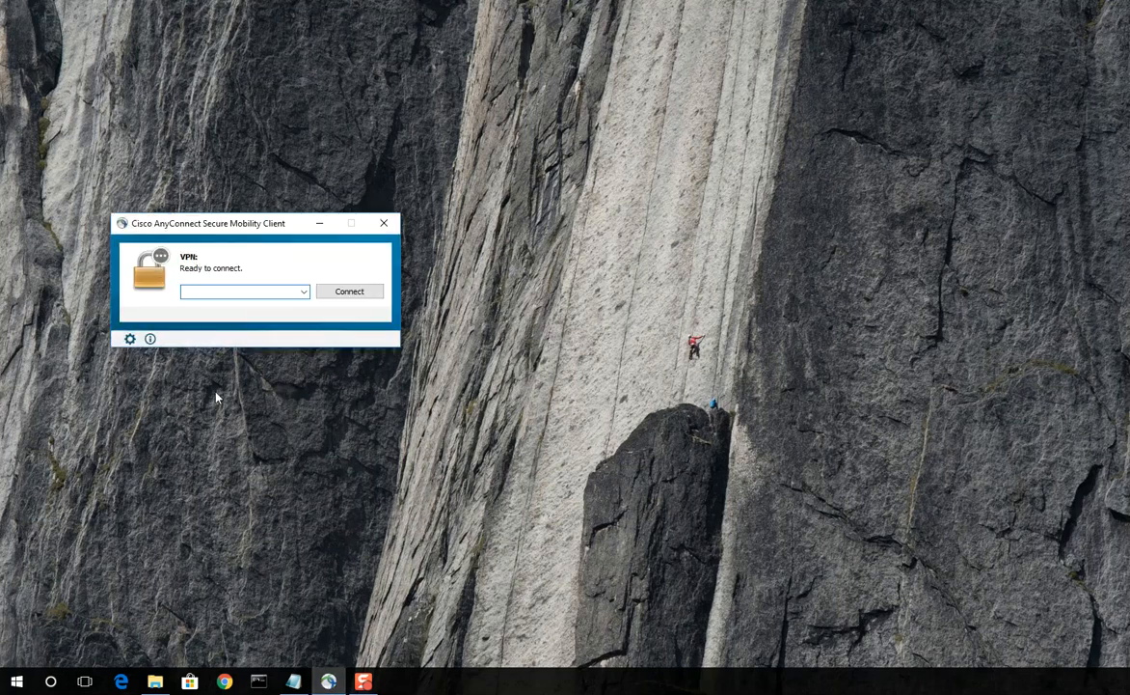
click(239, 292)
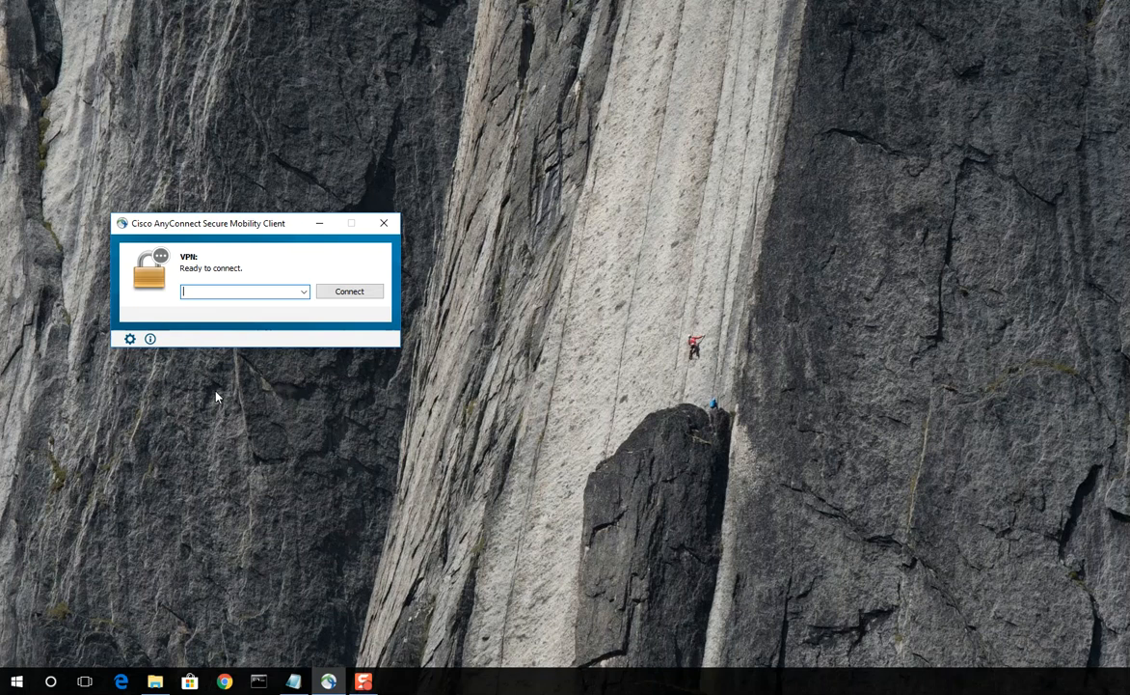
text(webvpn2)
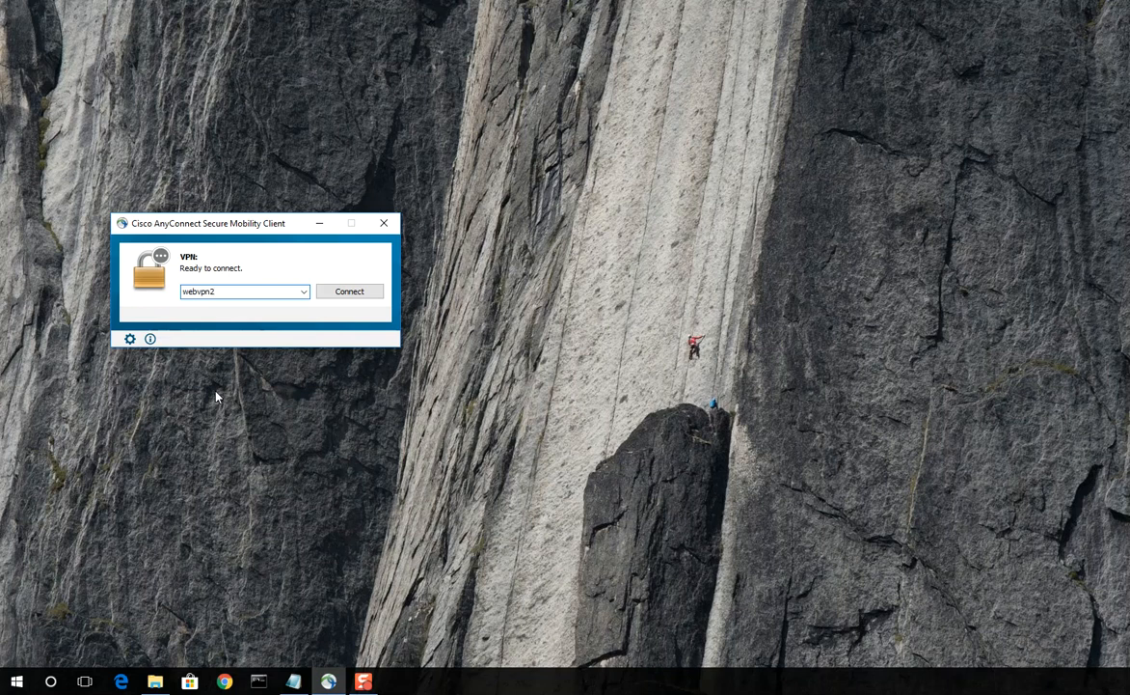
text(.purdue)
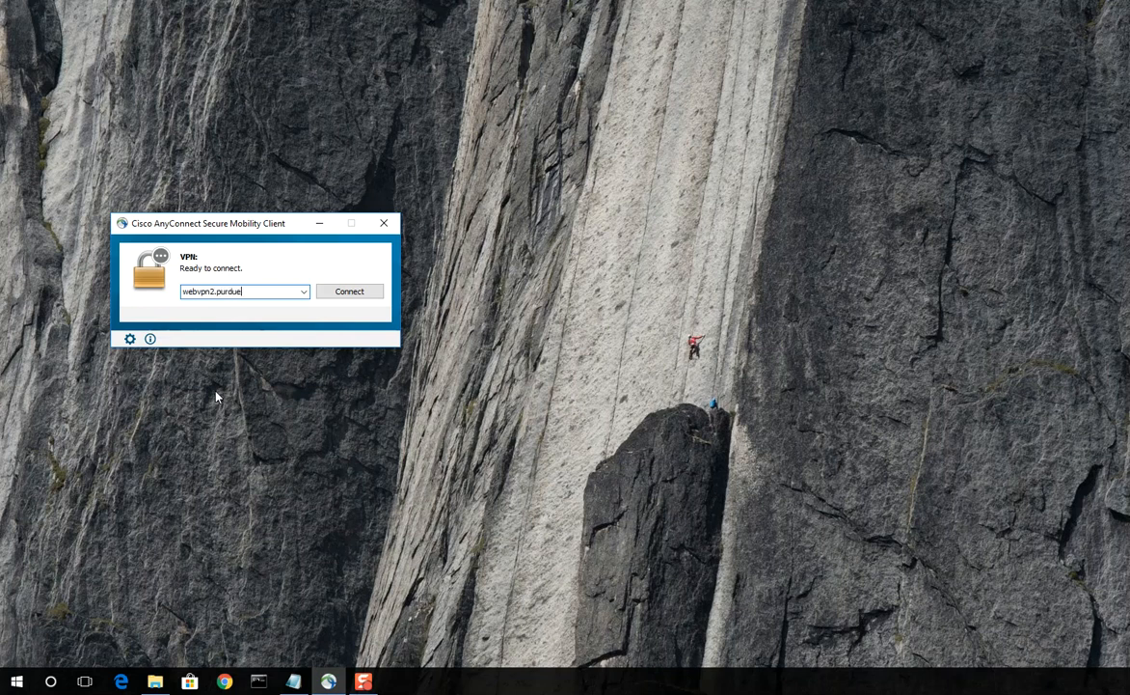
text(.edu)
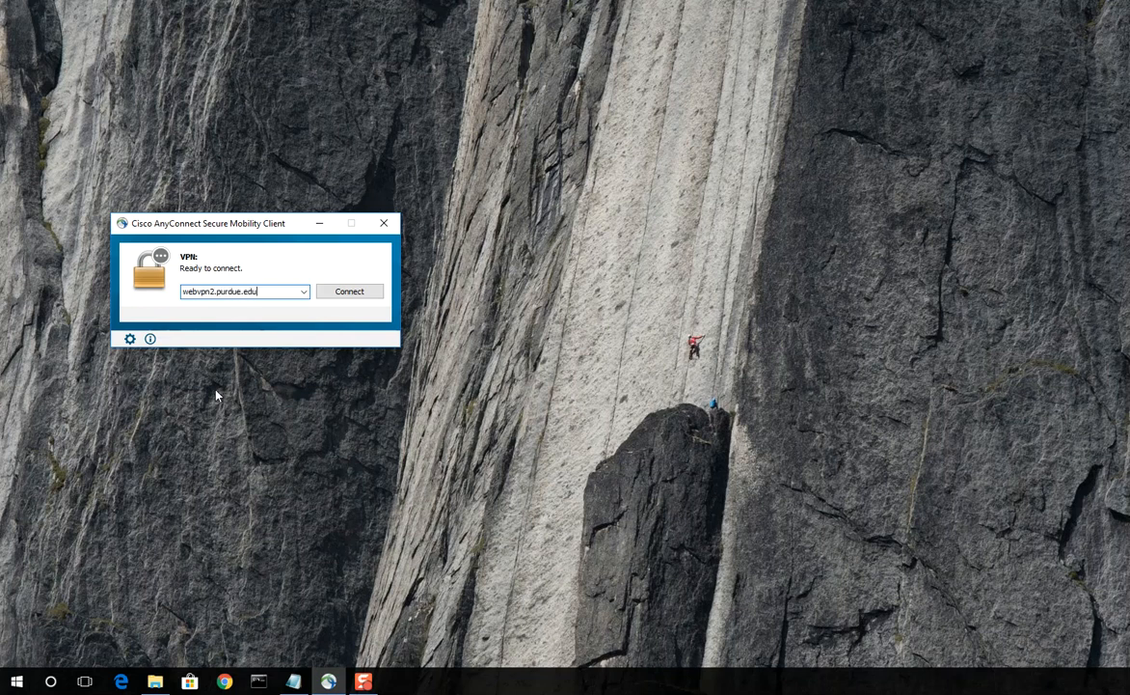
click(349, 290)
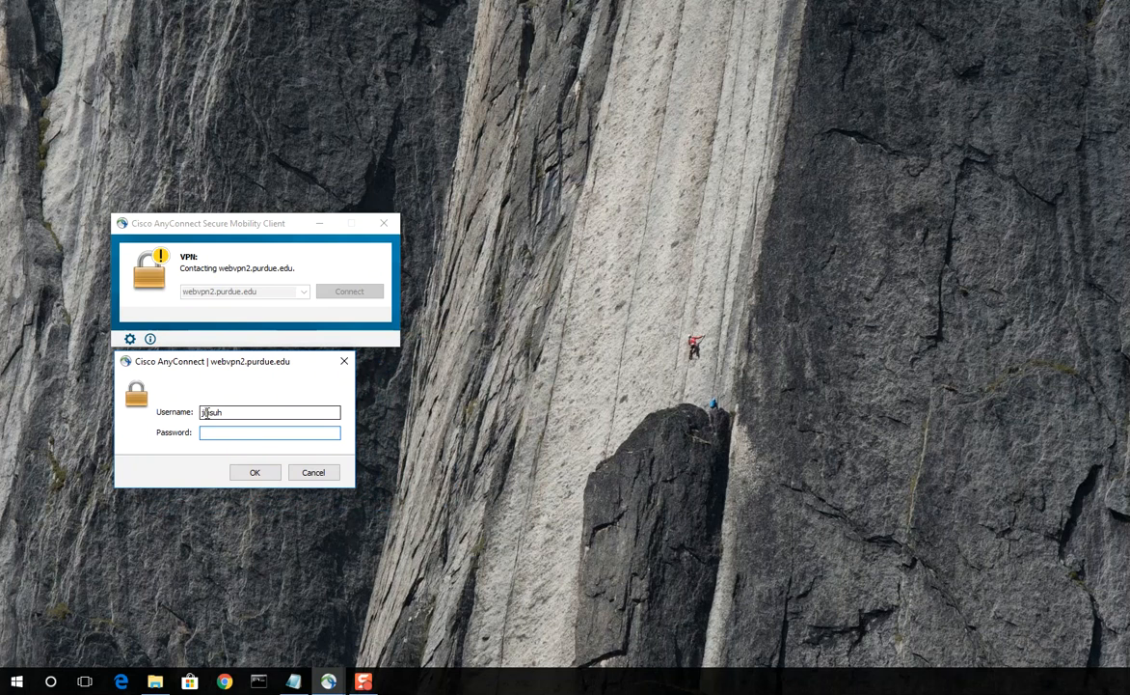
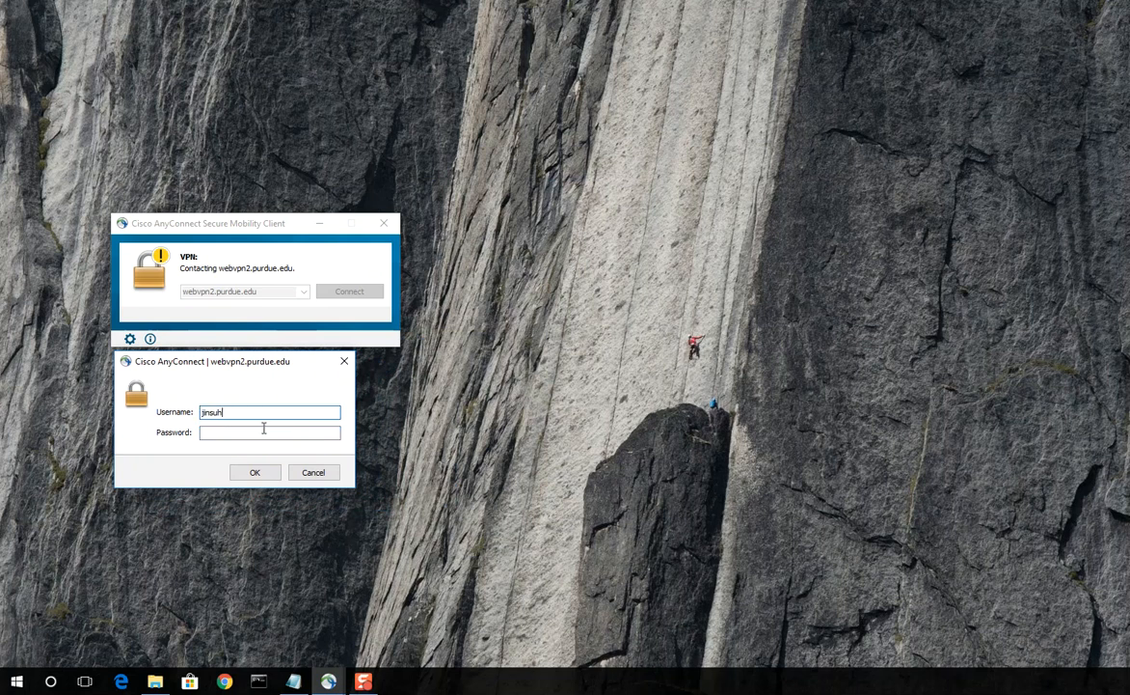
click(270, 432)
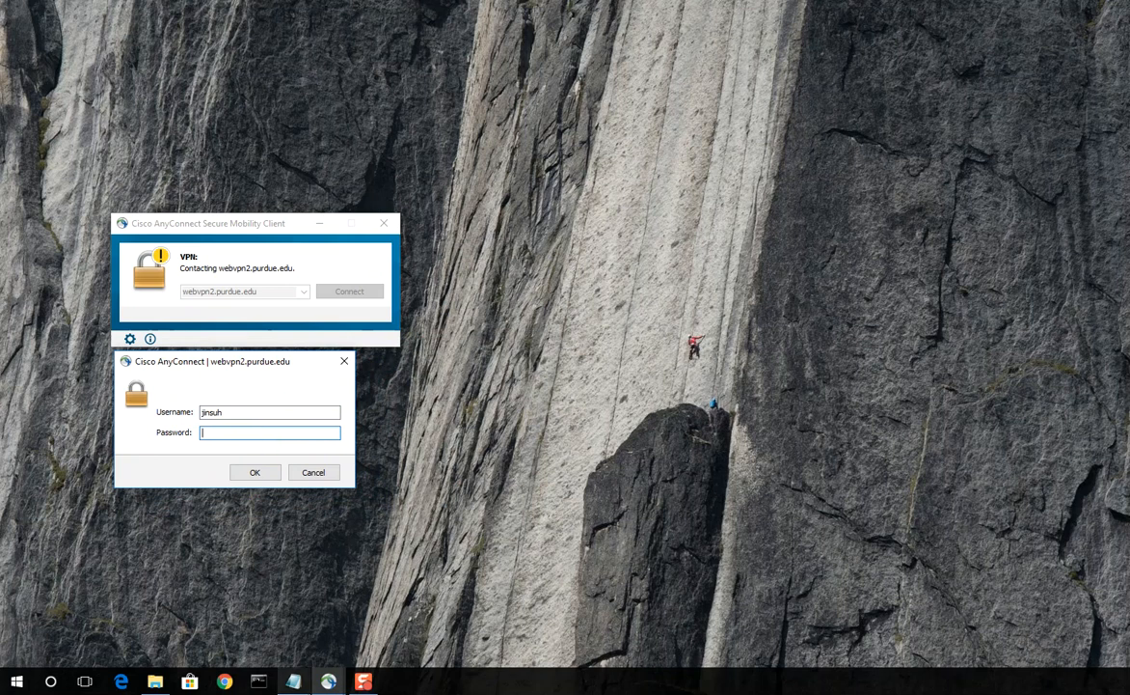
click(293, 683)
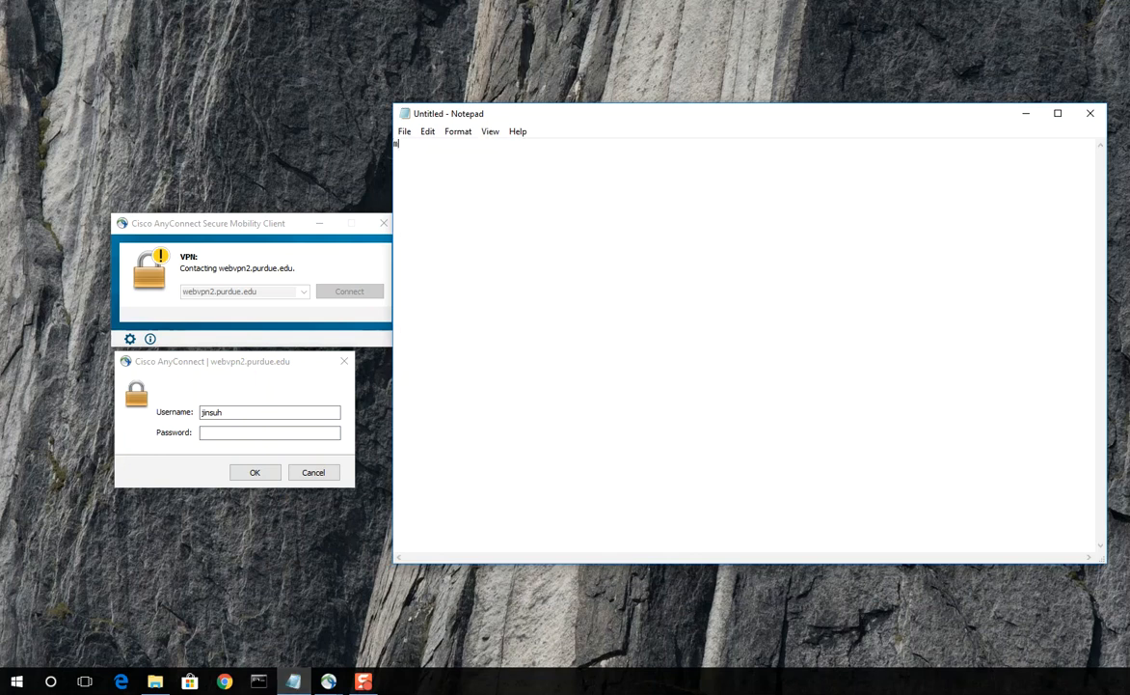
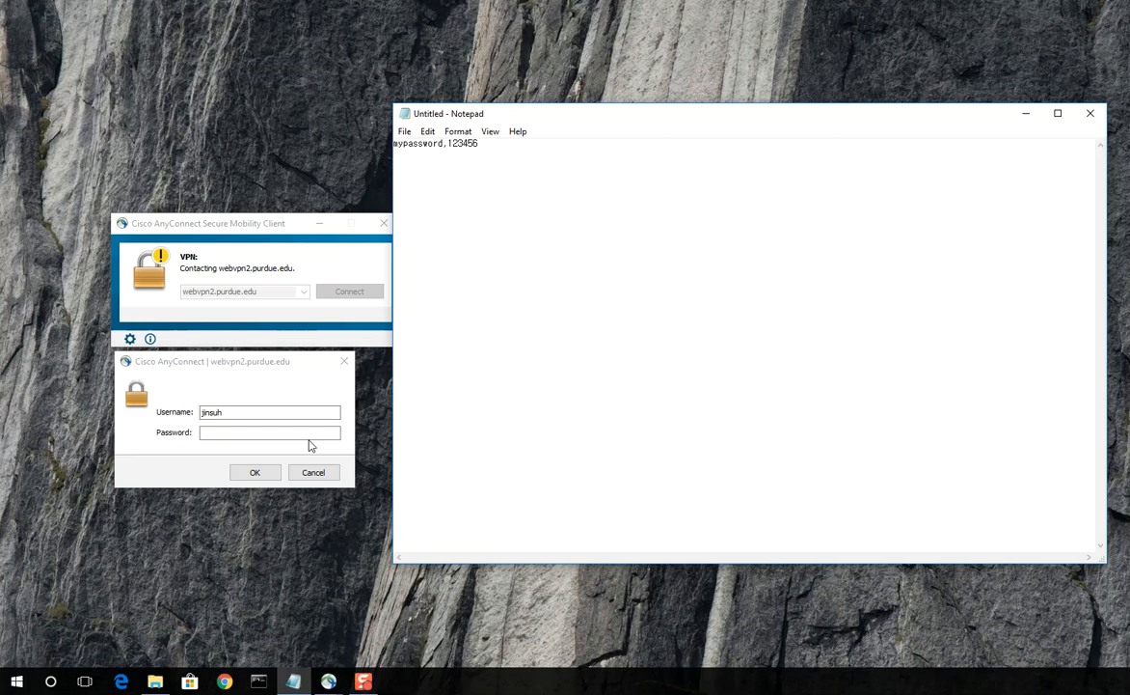
- Enter the account password in the AnyConnect login and submit the VPN credentials
click(270, 432)
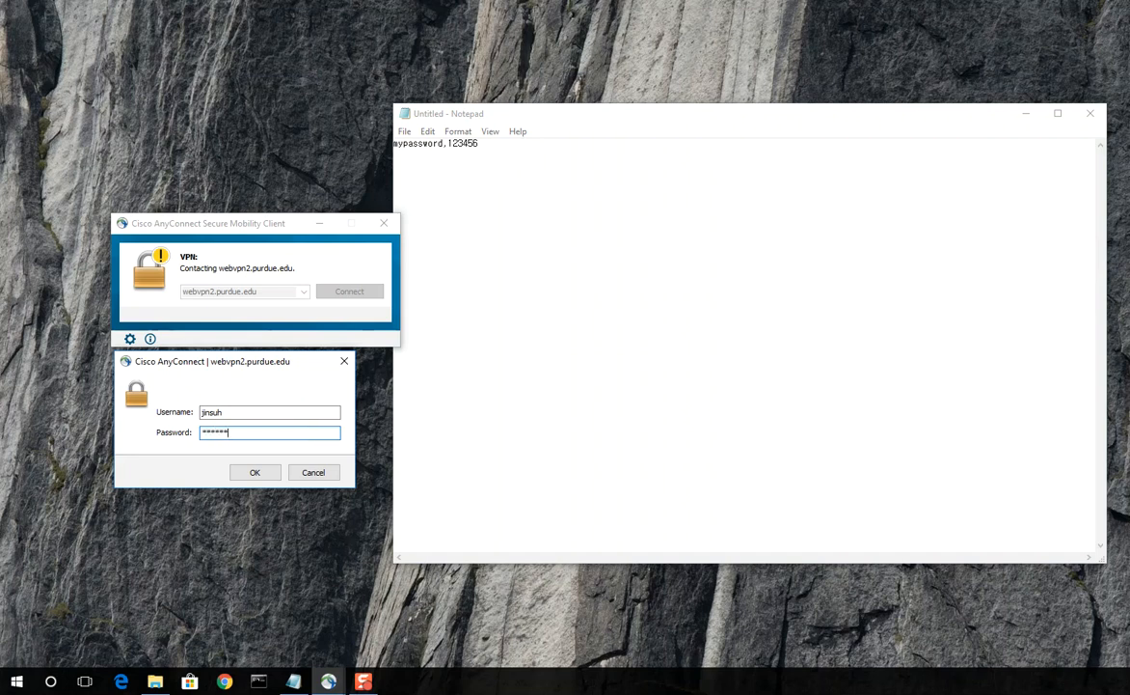
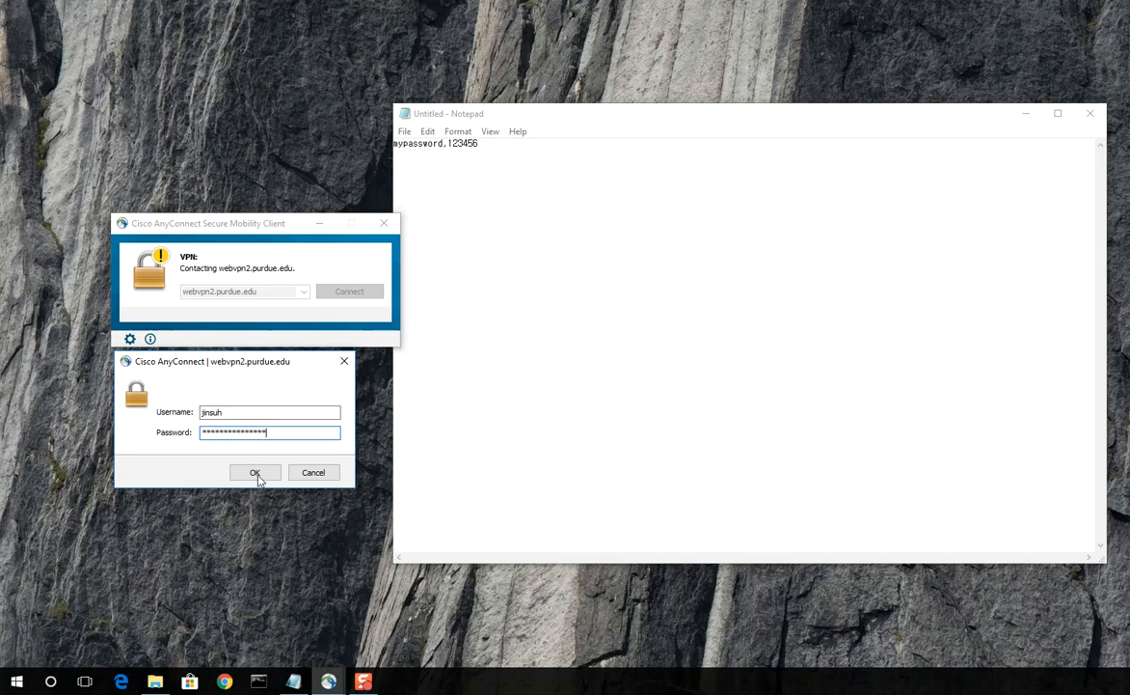
click(255, 470)
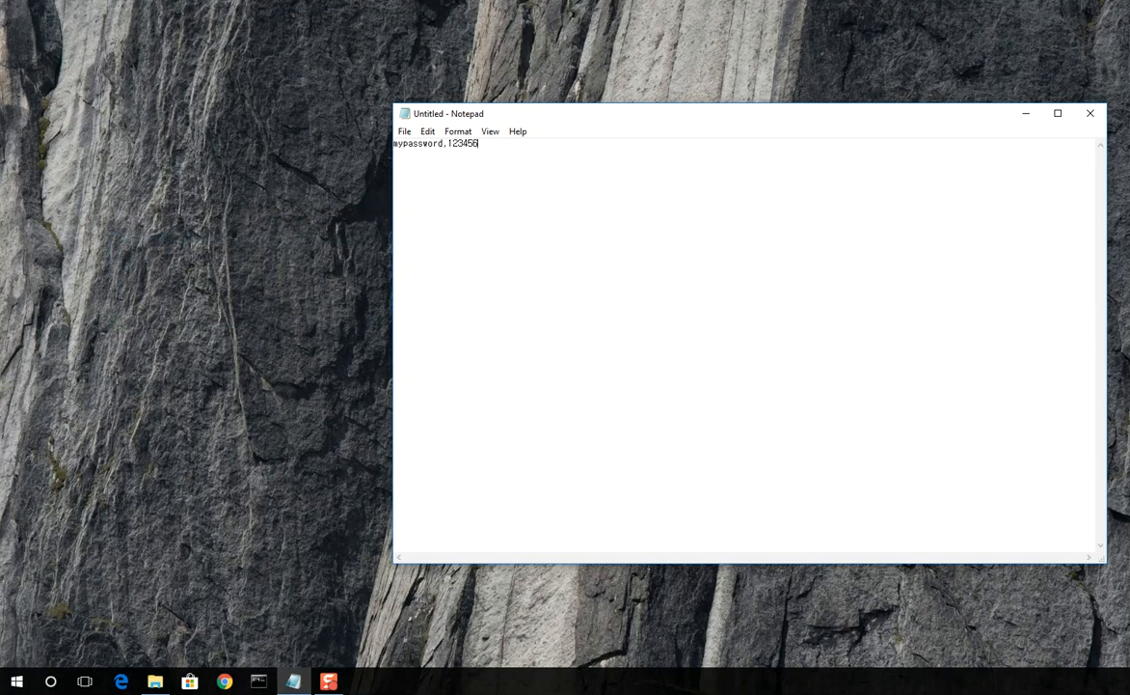
mouse_move(855, 376)
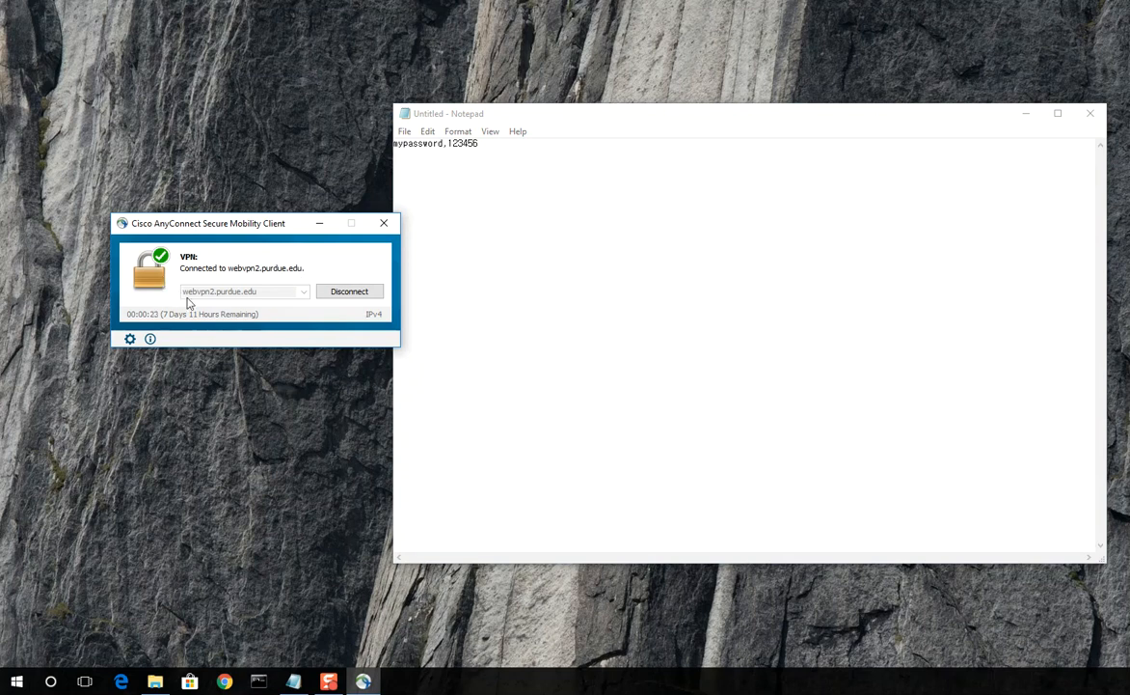
mouse_move(349, 291)
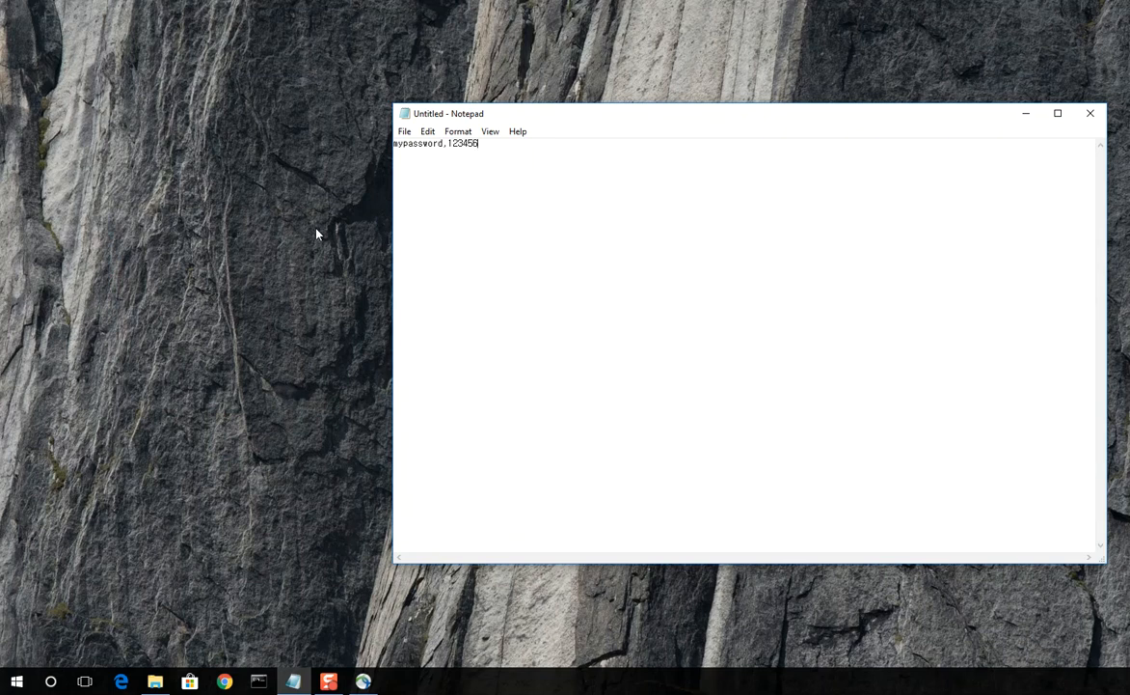
mouse_move(154, 683)
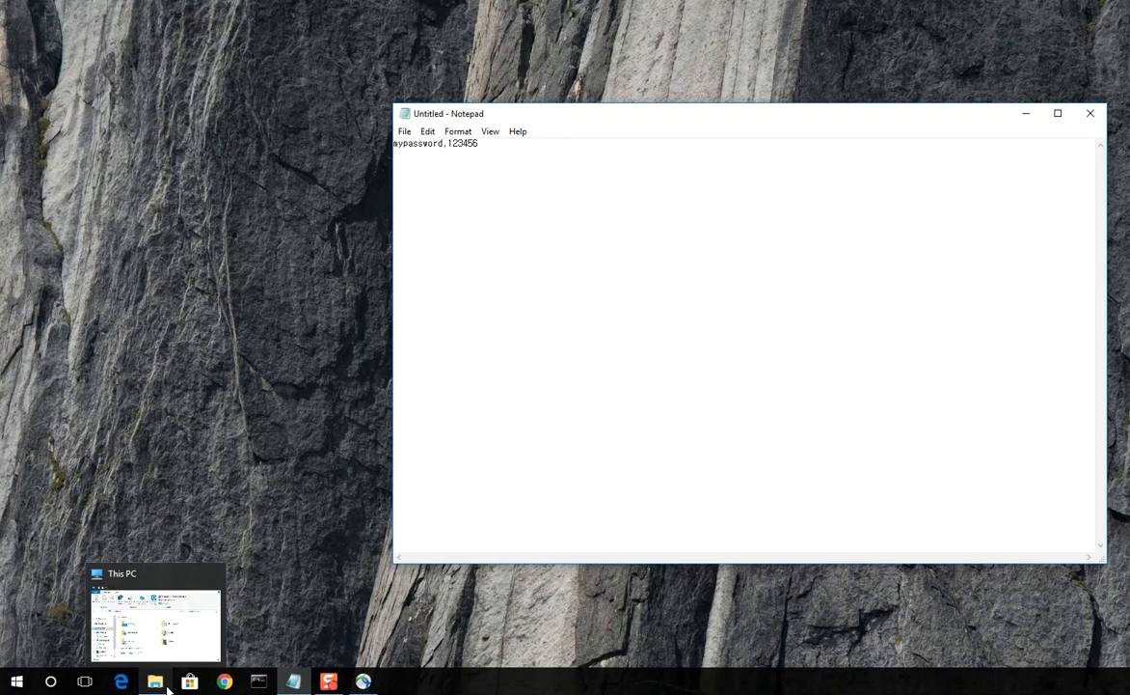
- From This PC in File Explorer, start the Map Network Drive setup
click(154, 617)
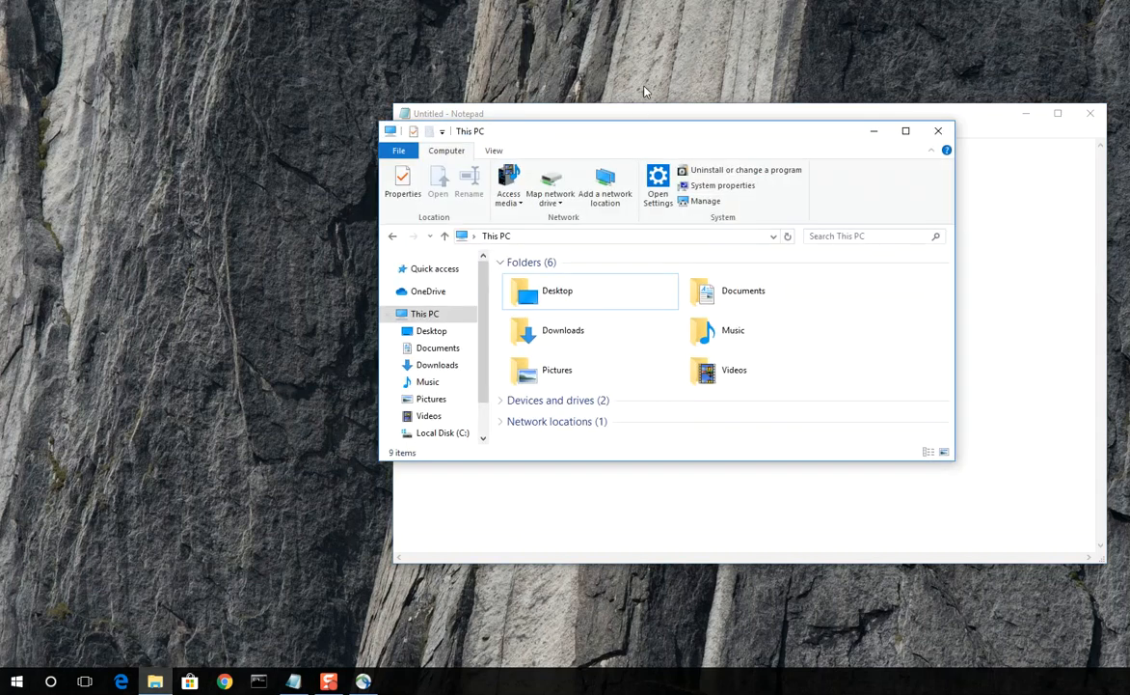
drag(665, 131, 318, 96)
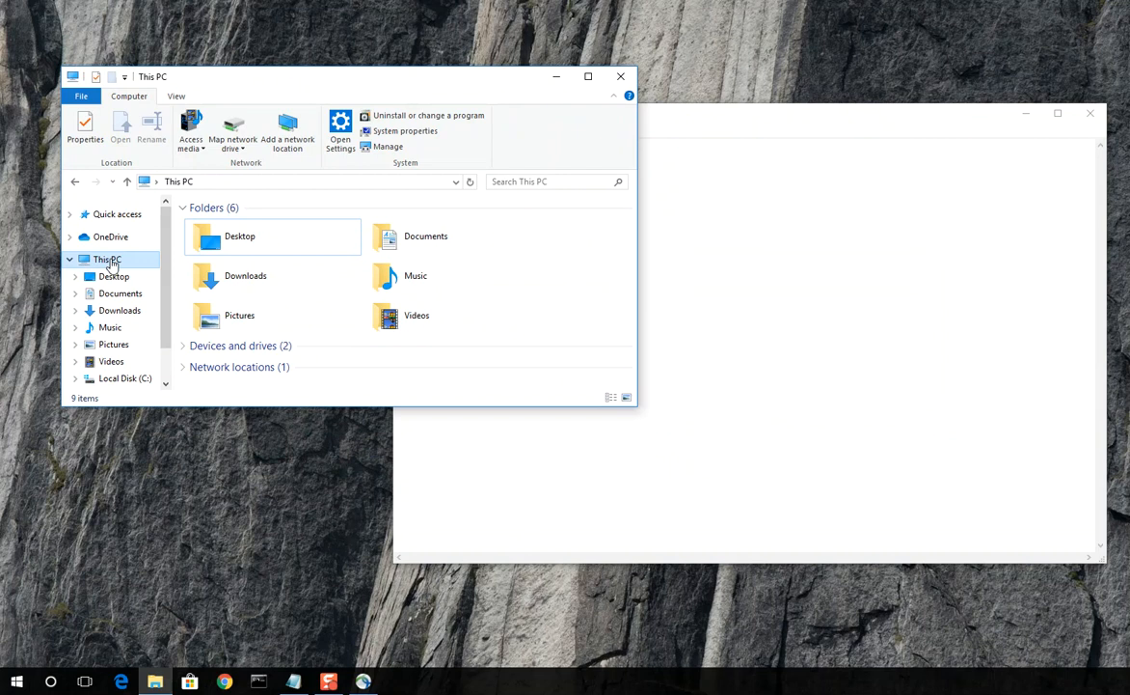
right_click(108, 258)
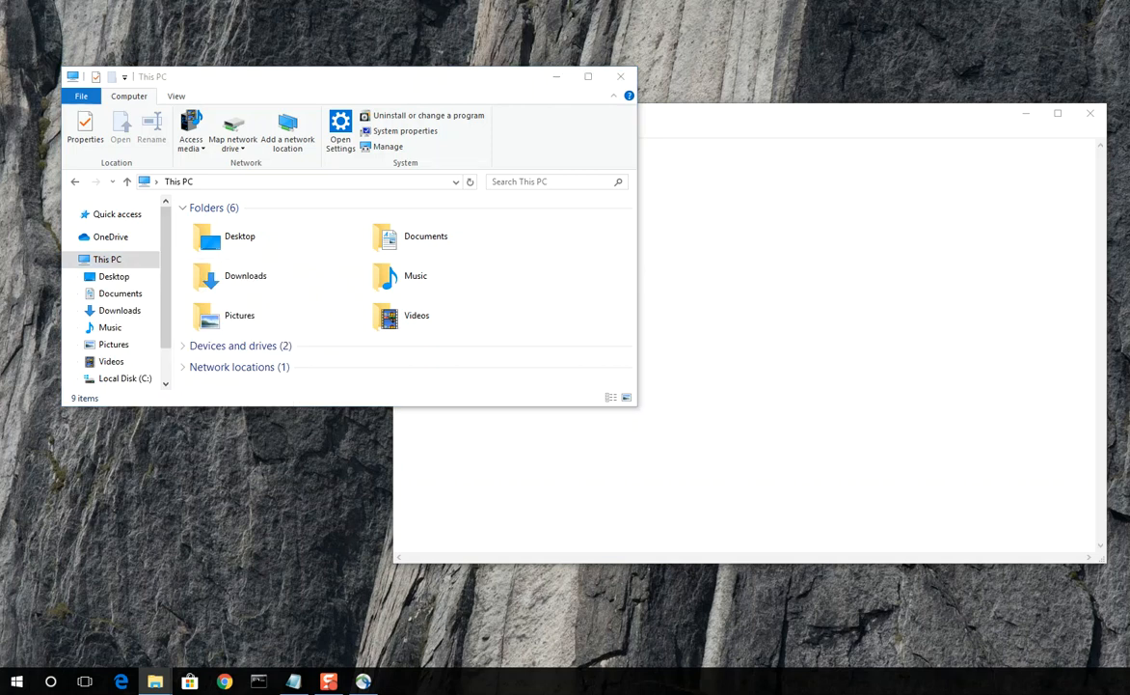
click(231, 131)
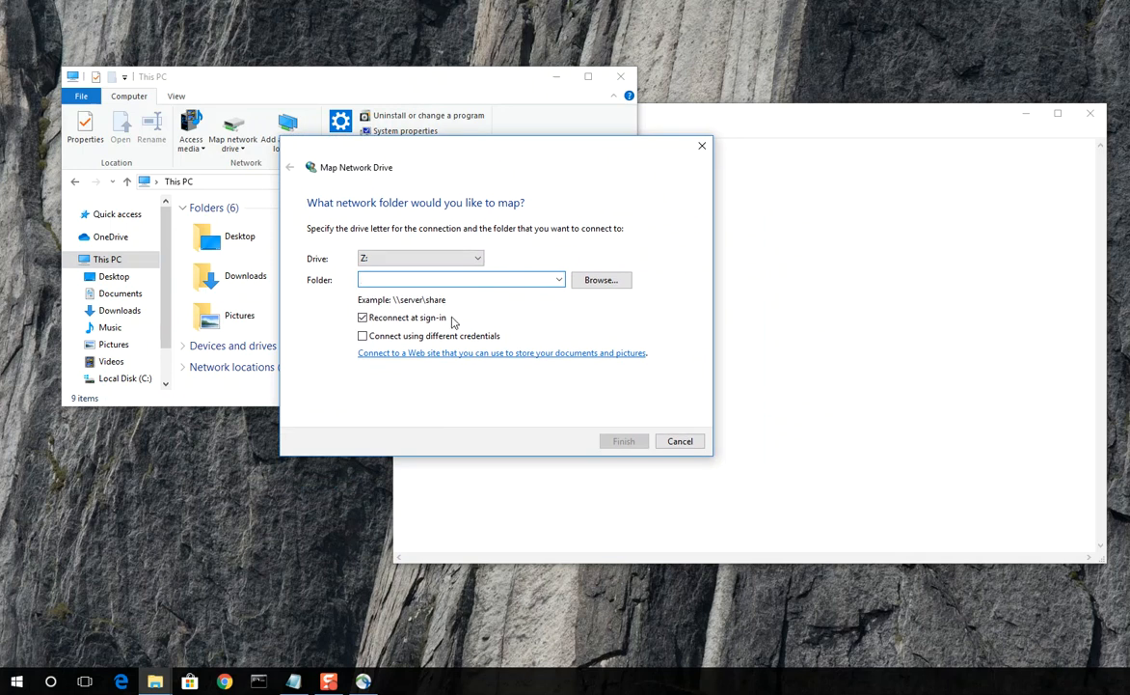
- Choose W: as the drive letter in place of the default Z:
click(475, 258)
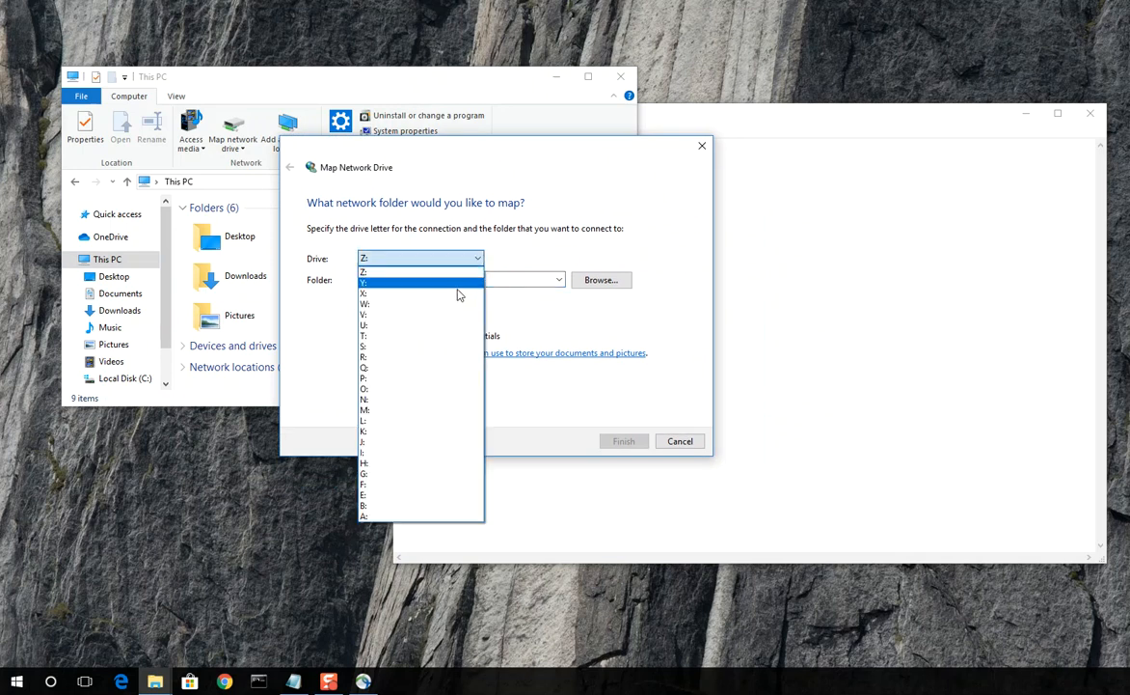
mouse_move(453, 305)
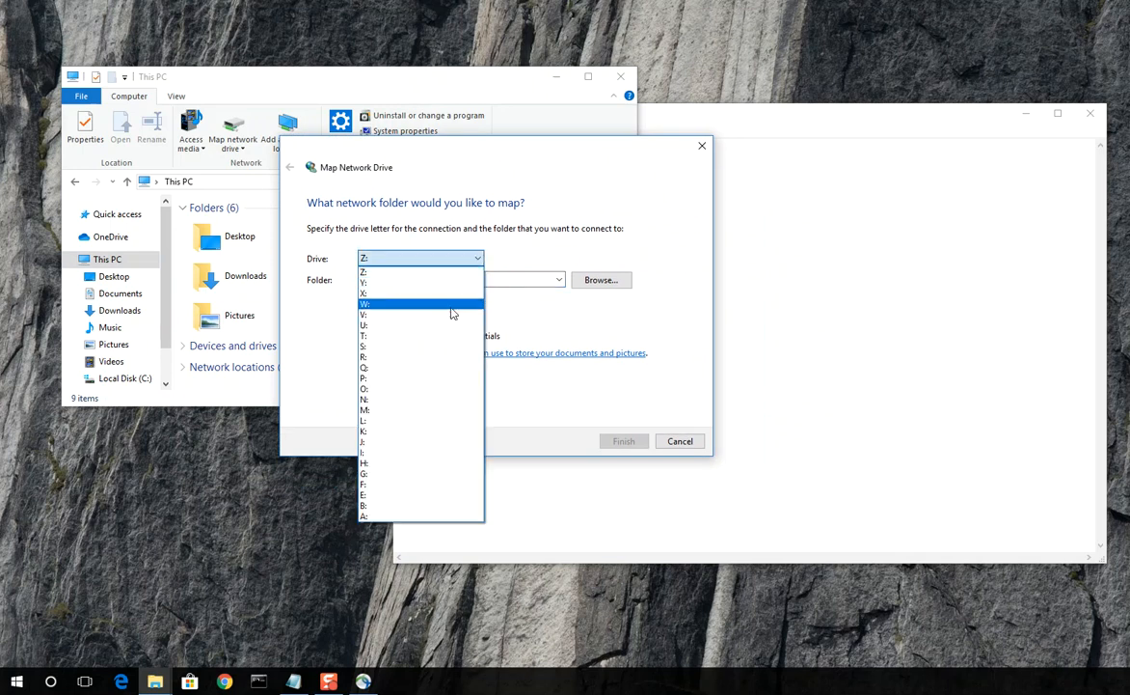
click(364, 303)
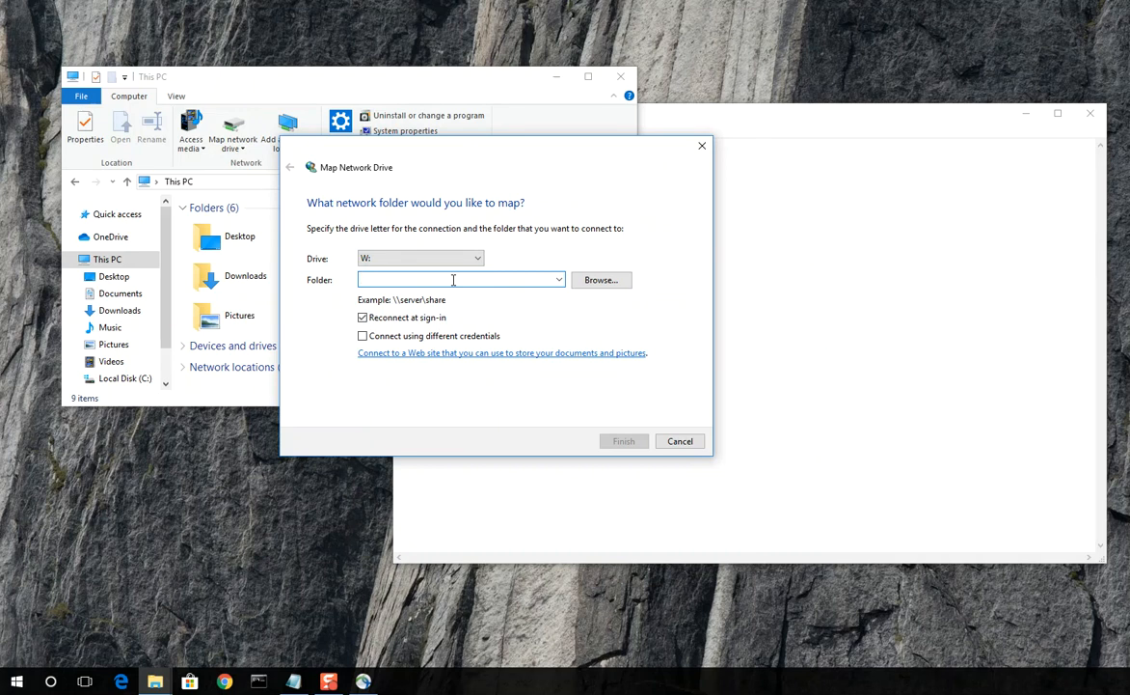
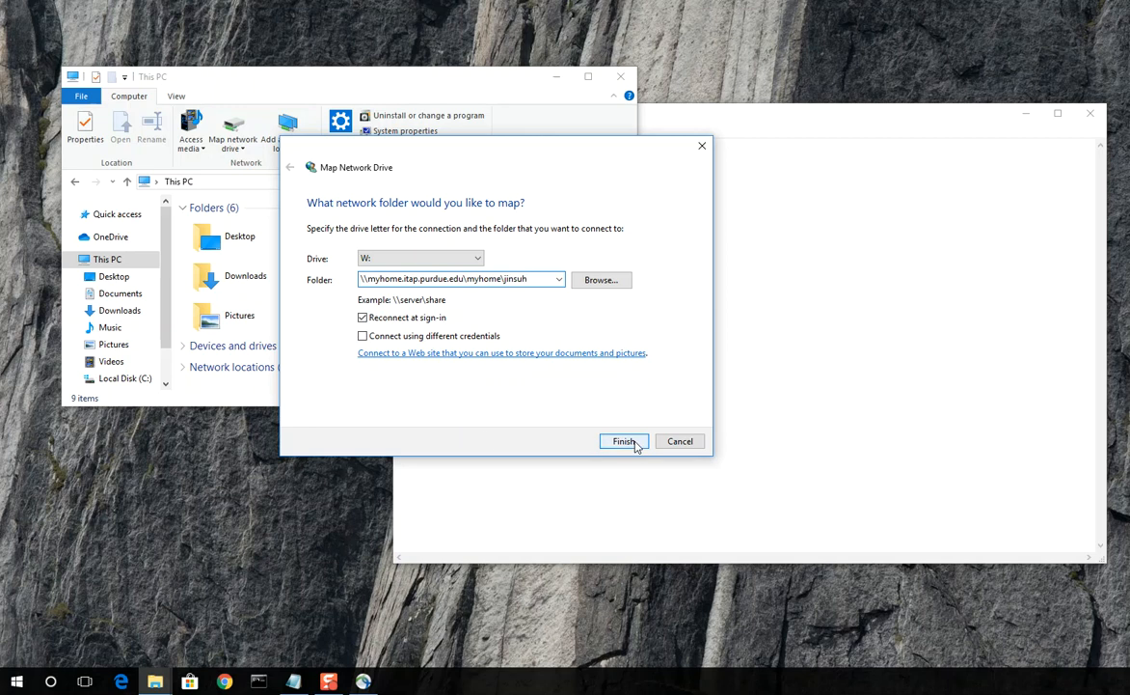
click(623, 440)
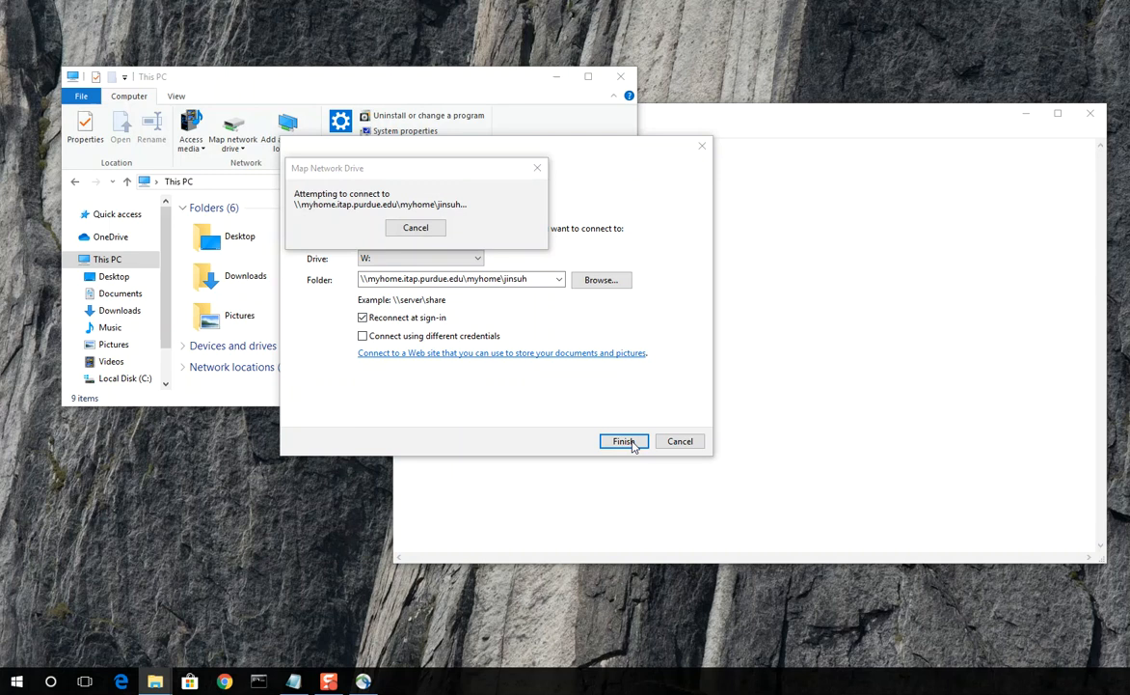
- Enter the network password in the Windows Security prompt and submit it to authenticate W:
click(623, 440)
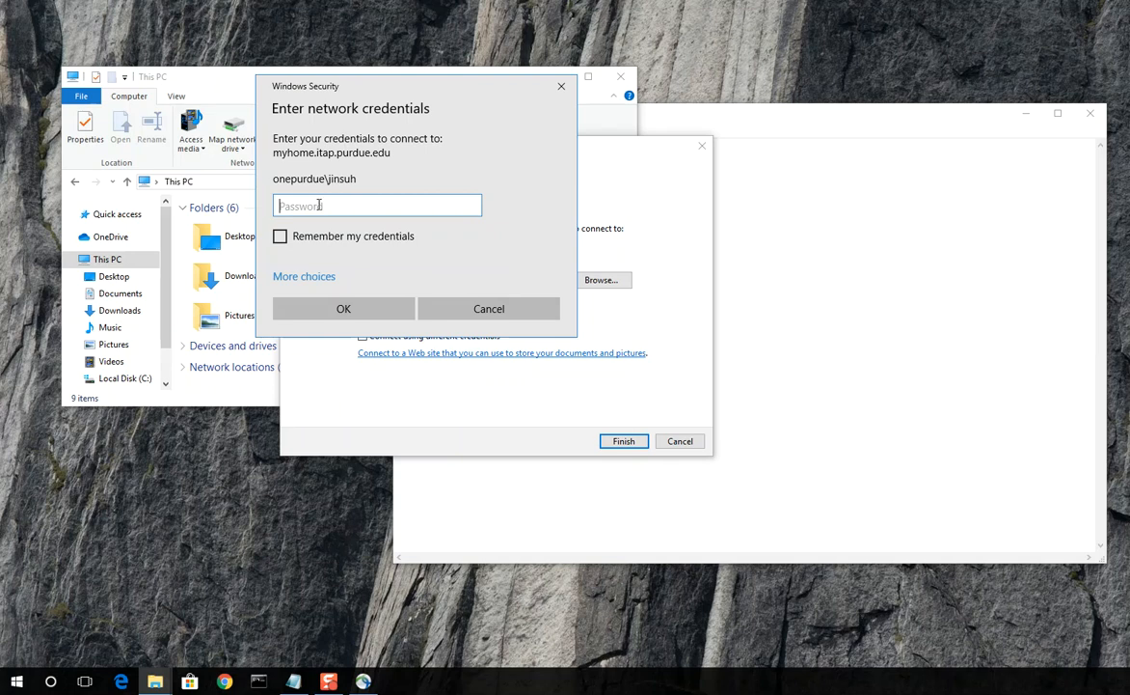
text(•)
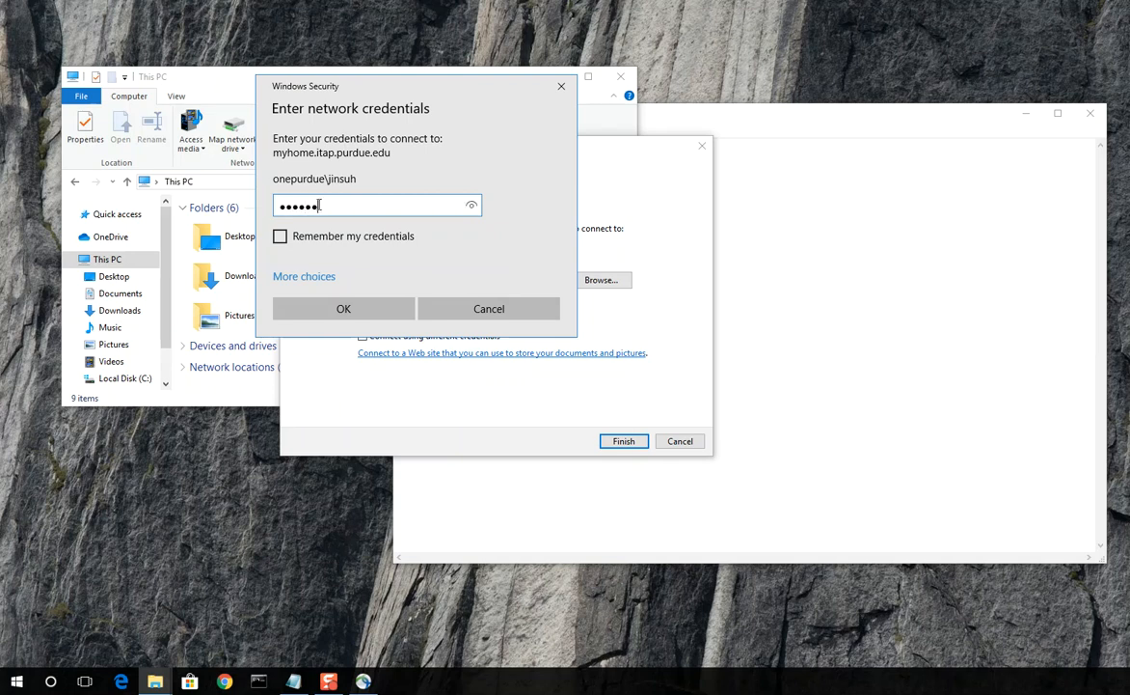
text(••)
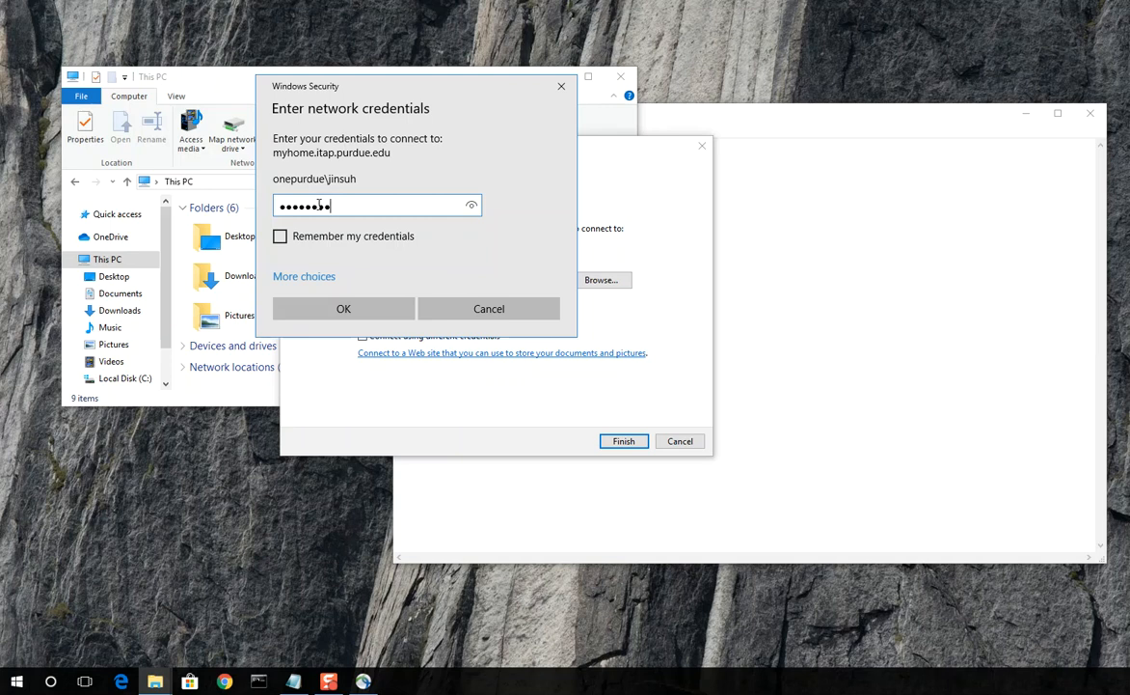
click(343, 309)
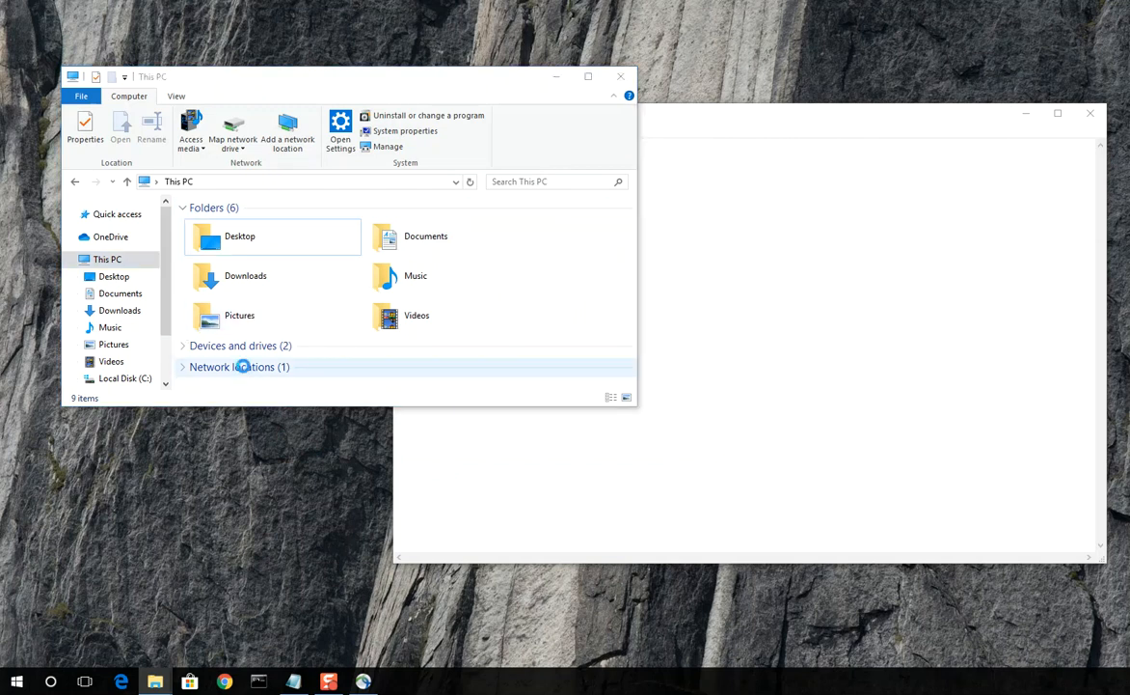
- Open the mapped W: drive and scroll through its MGMT course folders
double_click(240, 366)
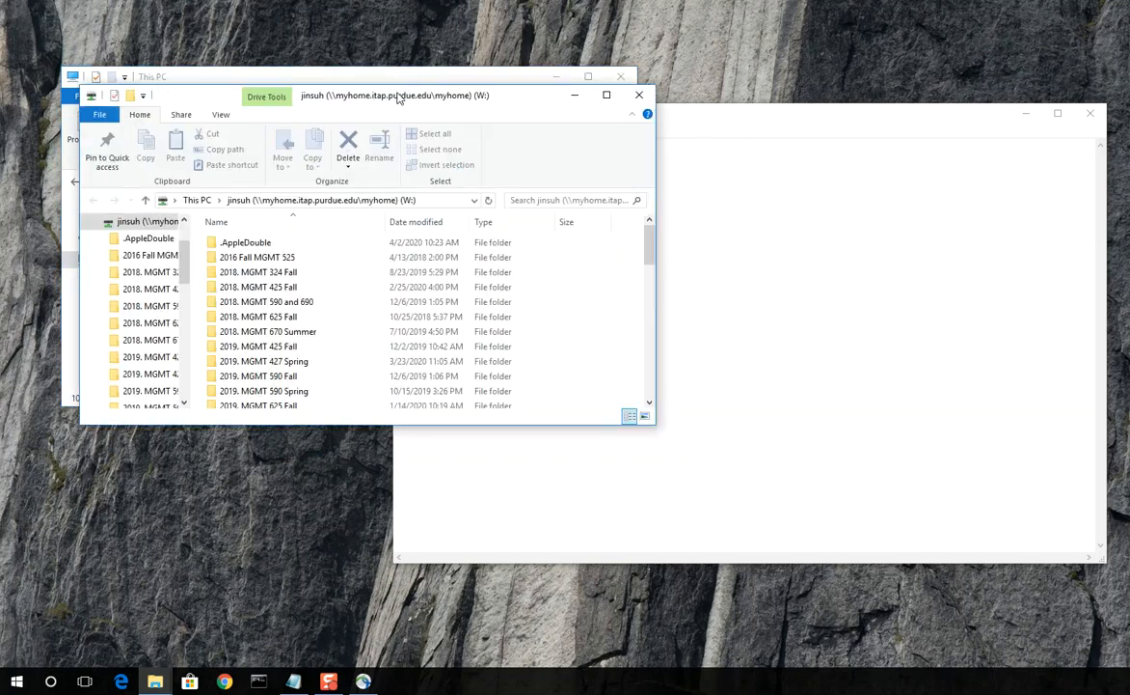
click(259, 286)
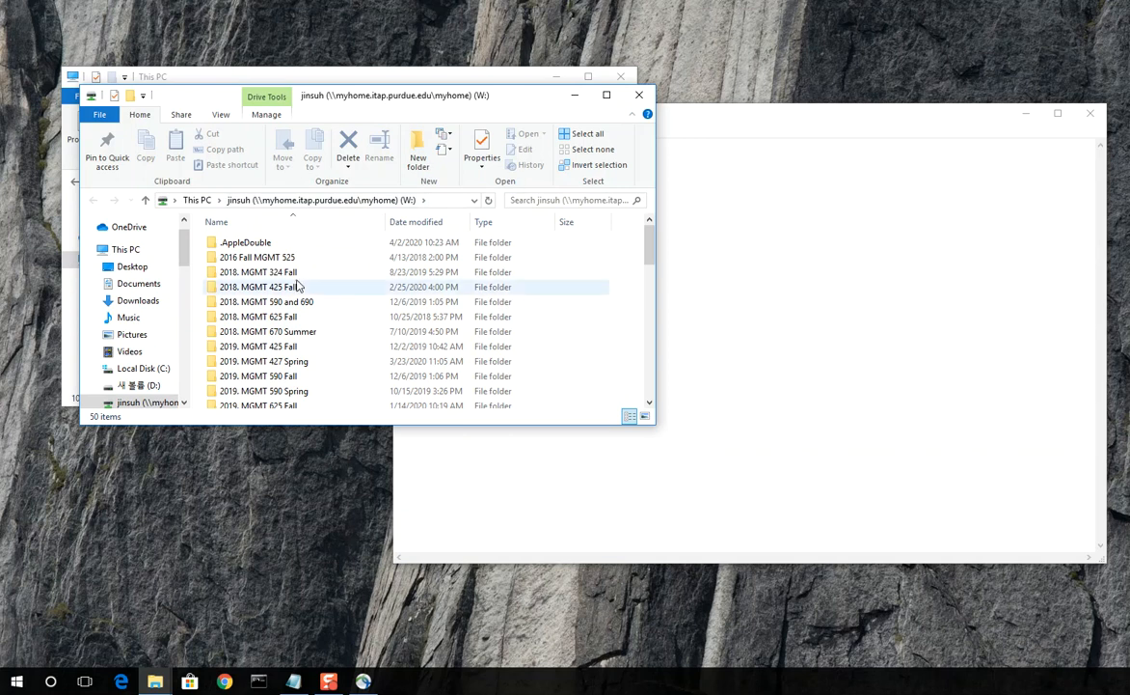
scroll(down, 3)
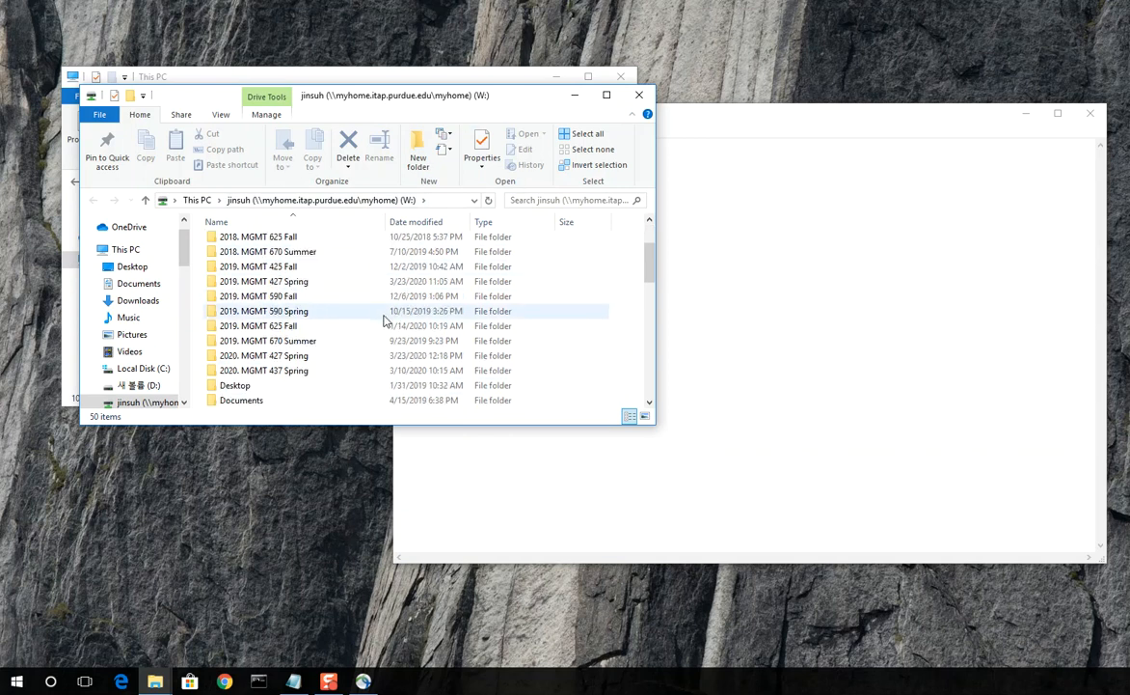